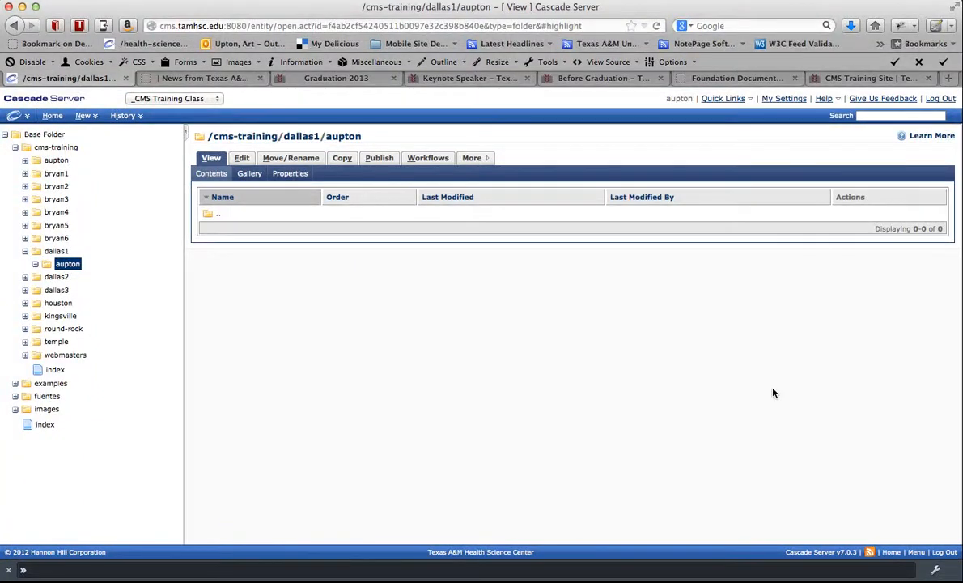
mouse_move(317, 208)
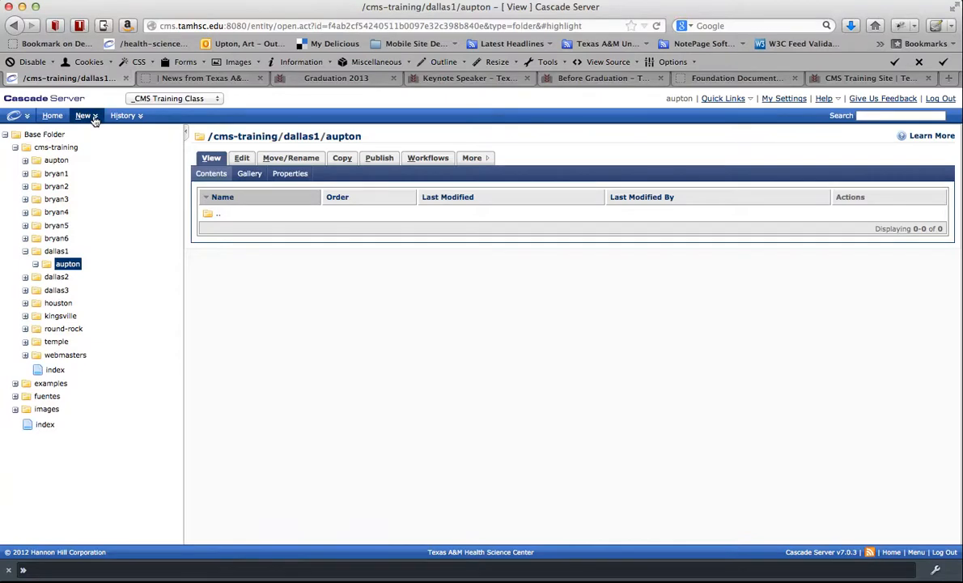
- Open the New menu listing asset types in the aupton folder
left_click(84, 115)
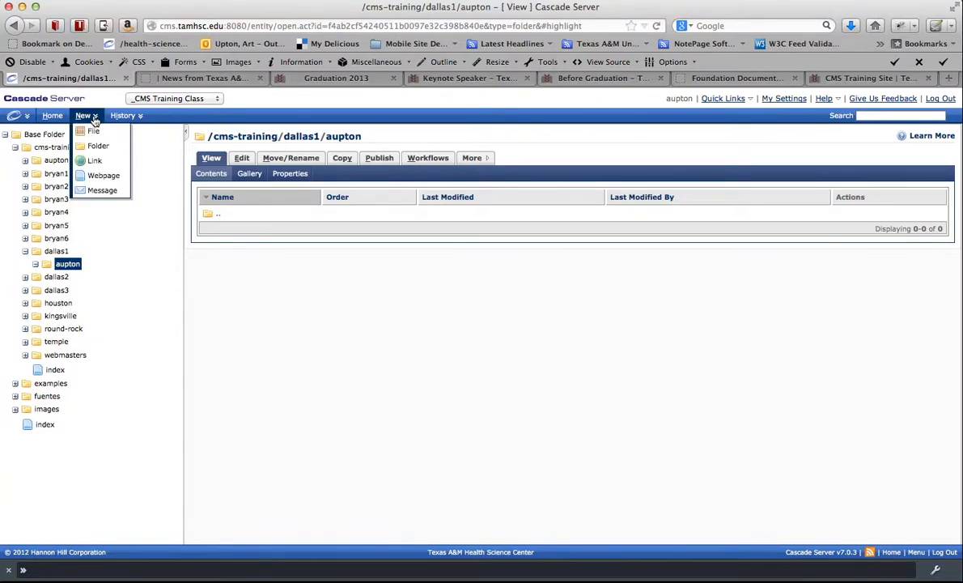
mouse_move(103, 176)
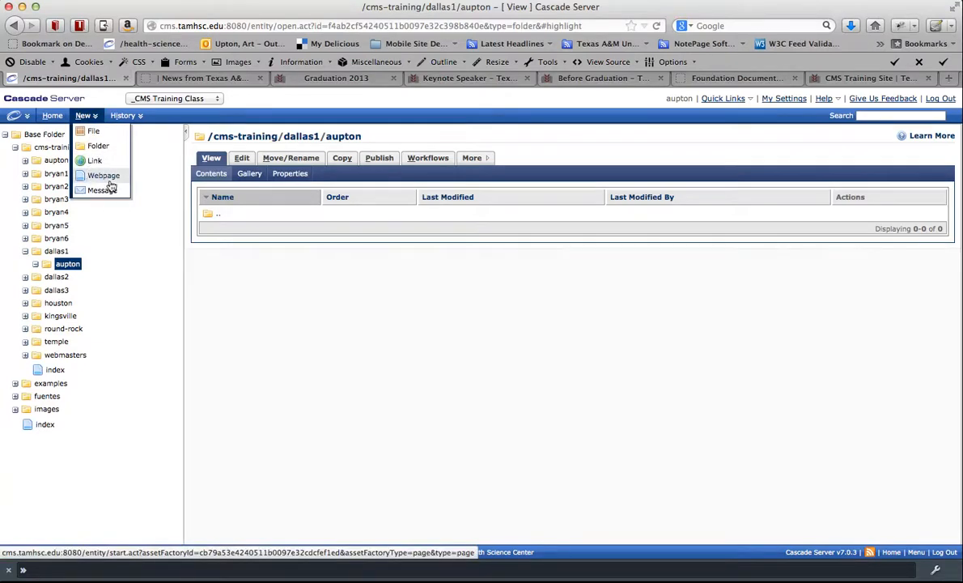
- Start a new webpage and set its system name to 'index'
left_click(103, 176)
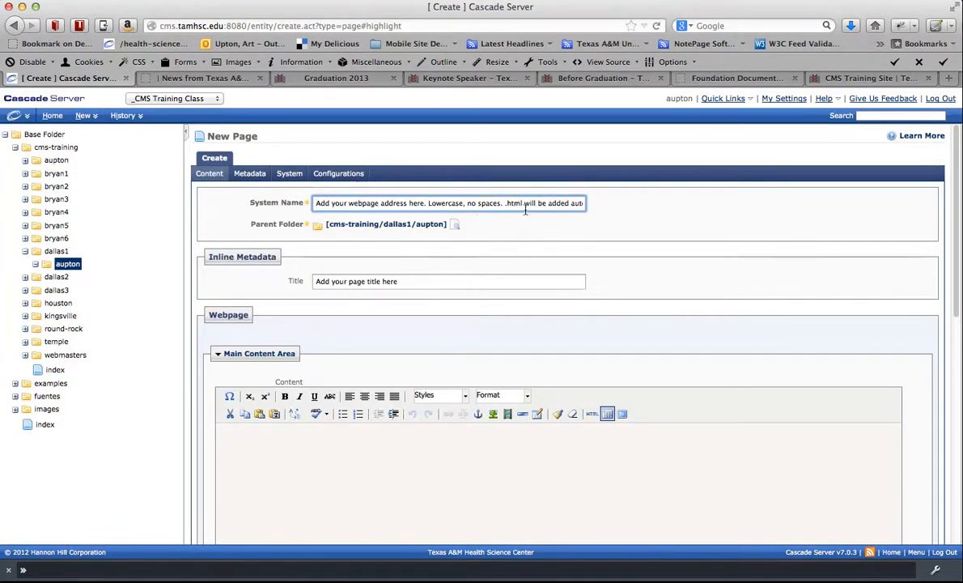
triple_click(449, 203)
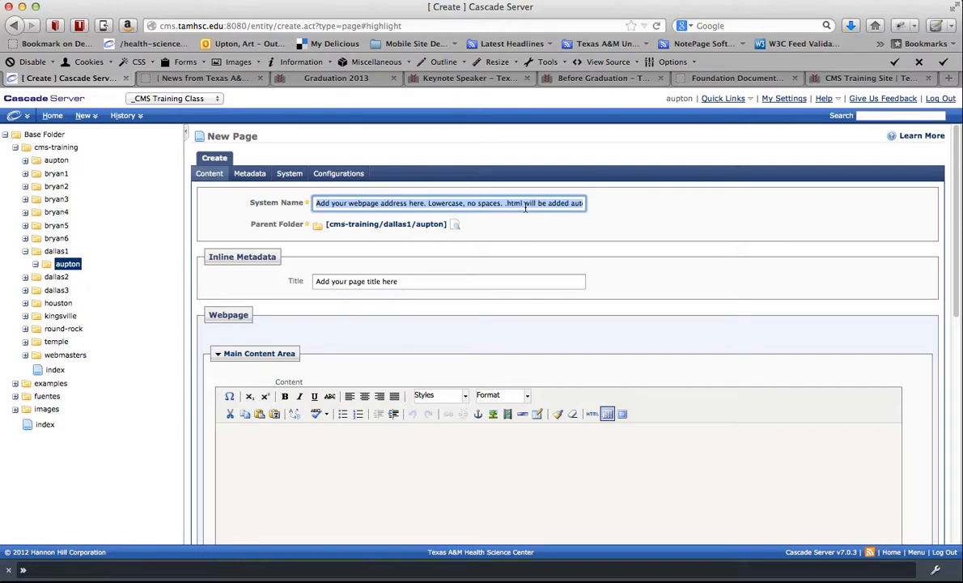
type("index")
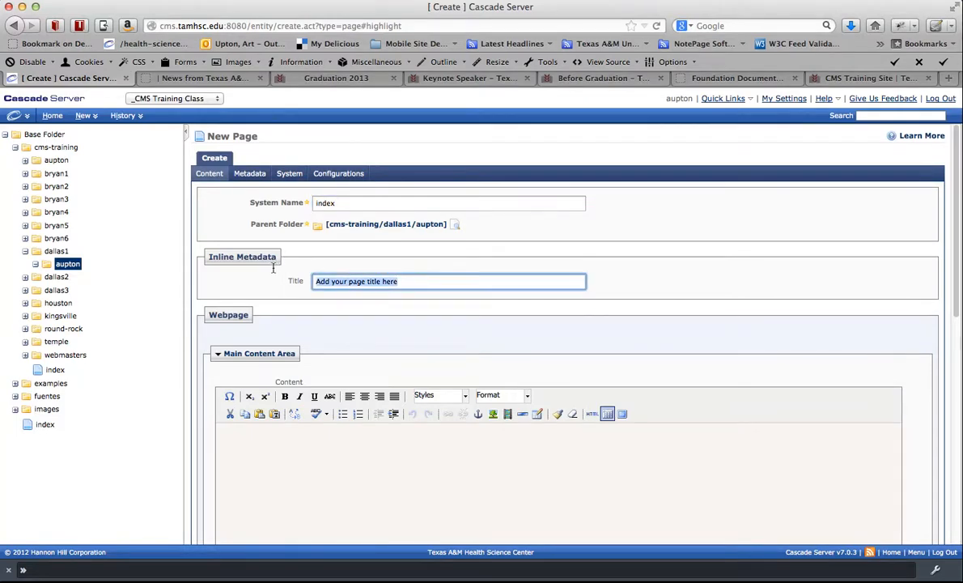
- Enter 'My New Webpage' as the page title under Inline Metadata
type("My New W")
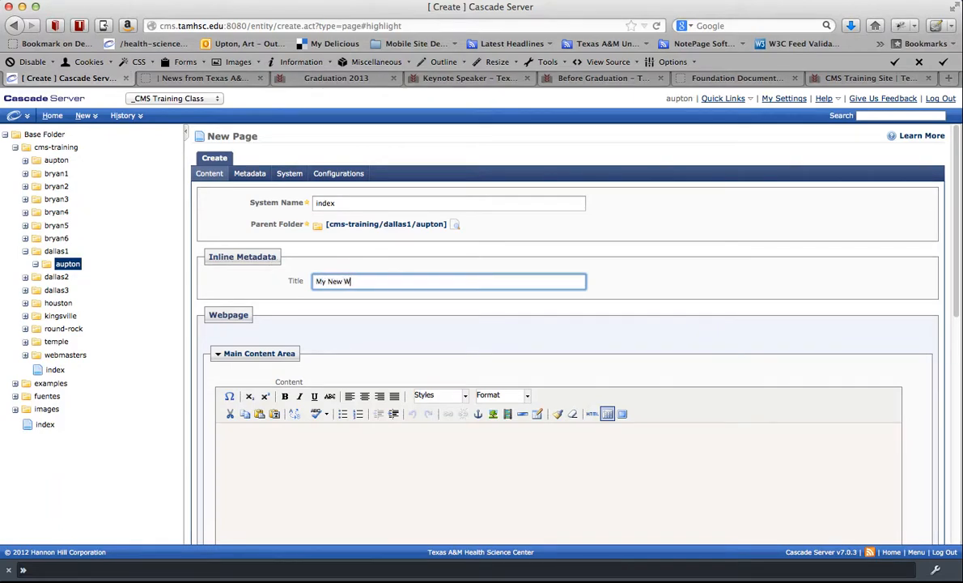
type("ebpage")
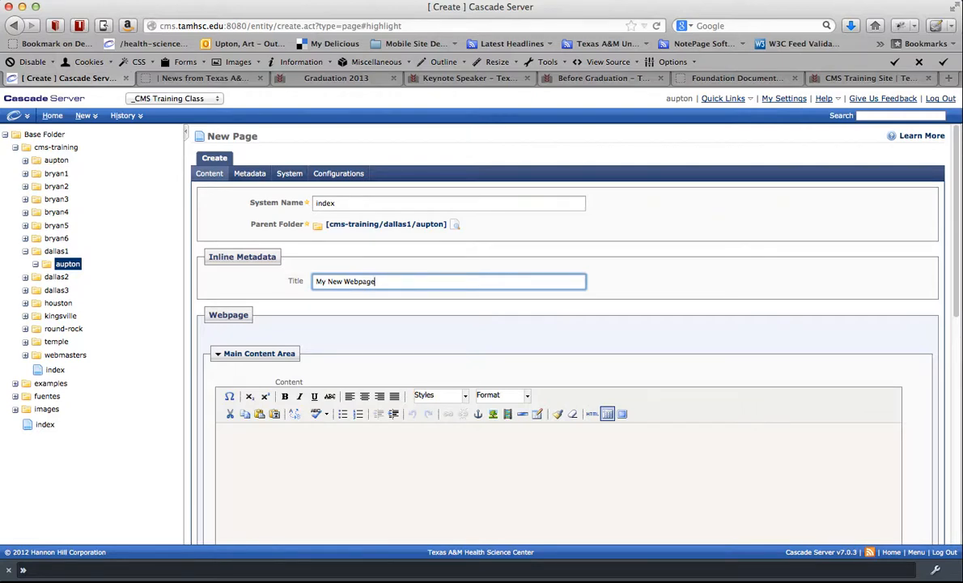
- Submit the New Page form to create the index page in aupton
scroll("down", 3)
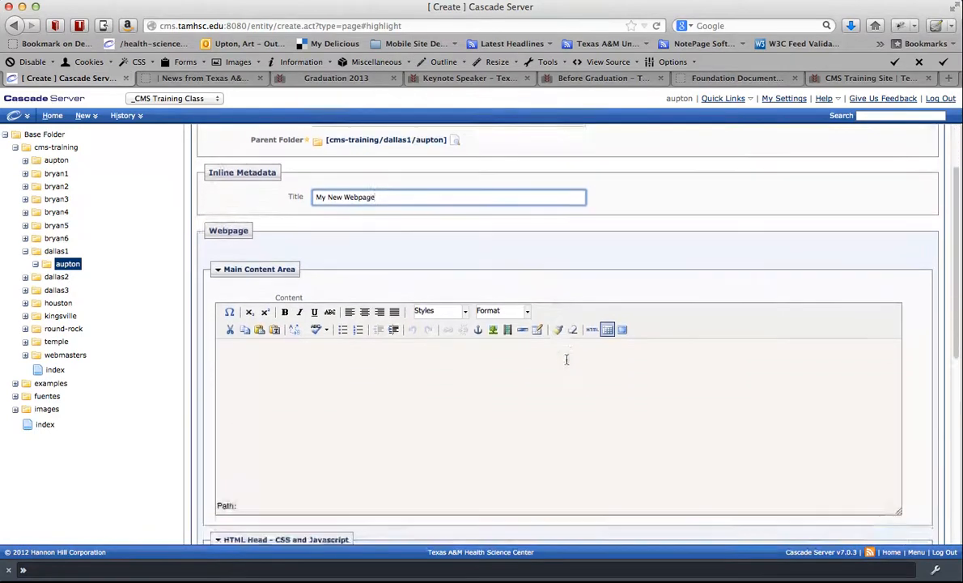
scroll("down", 3)
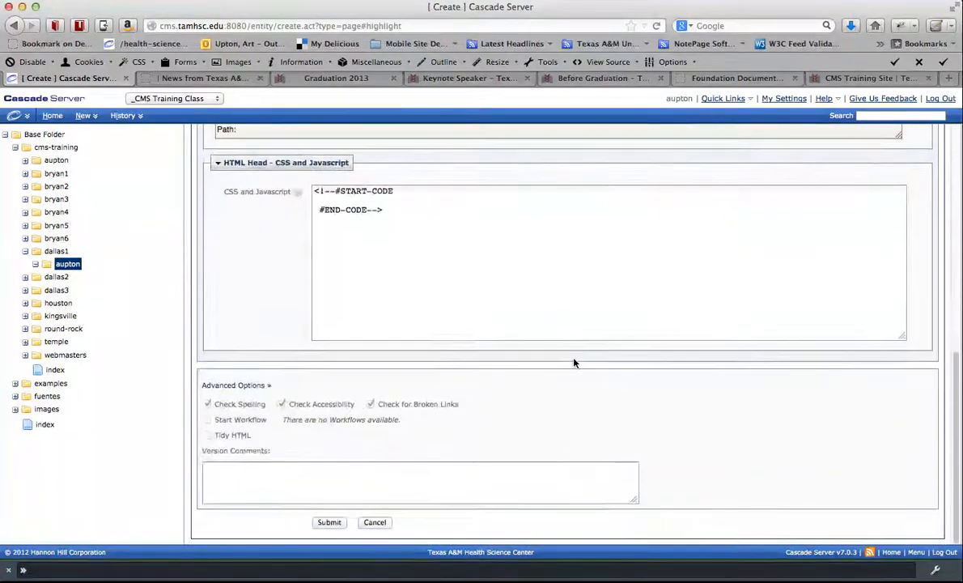
mouse_move(366, 532)
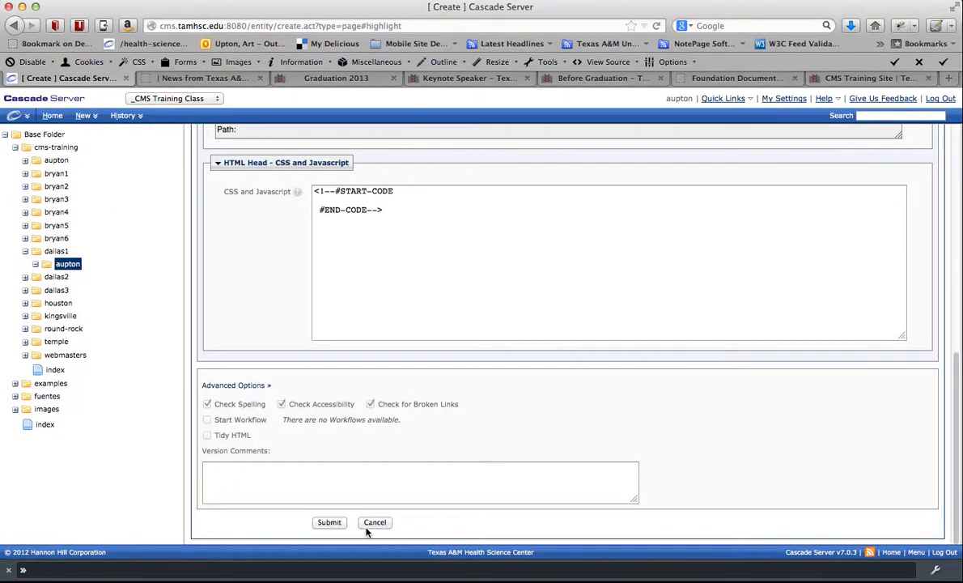
left_click(328, 523)
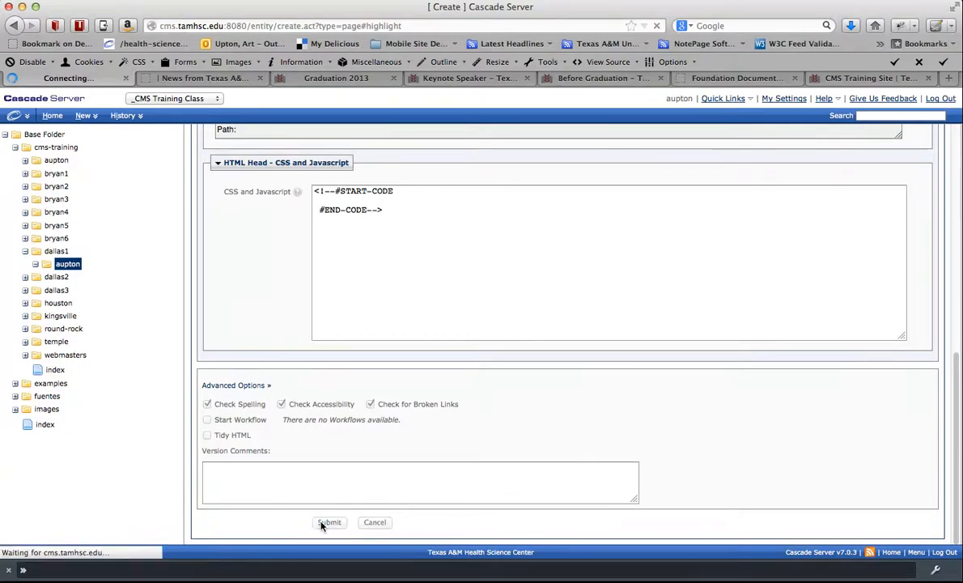
left_click(328, 523)
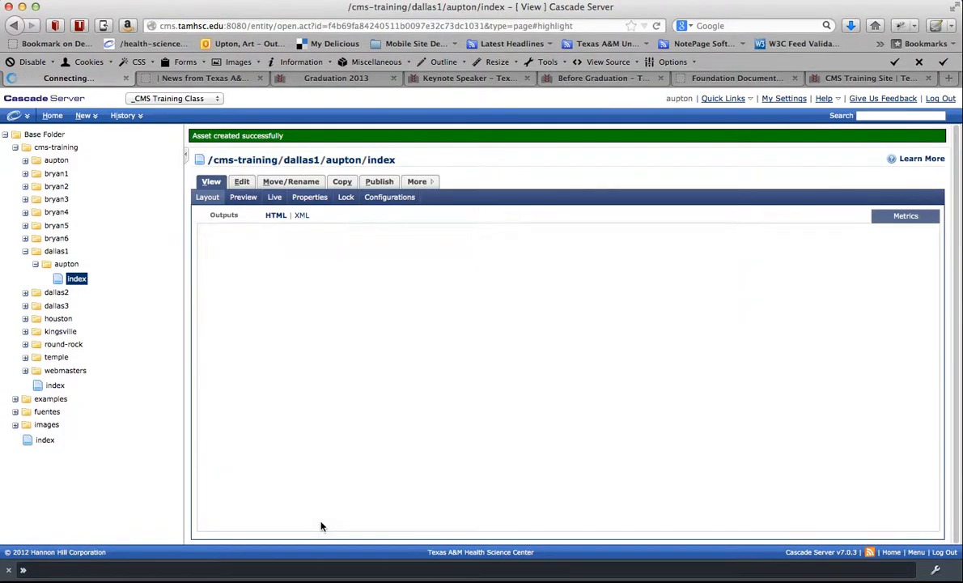